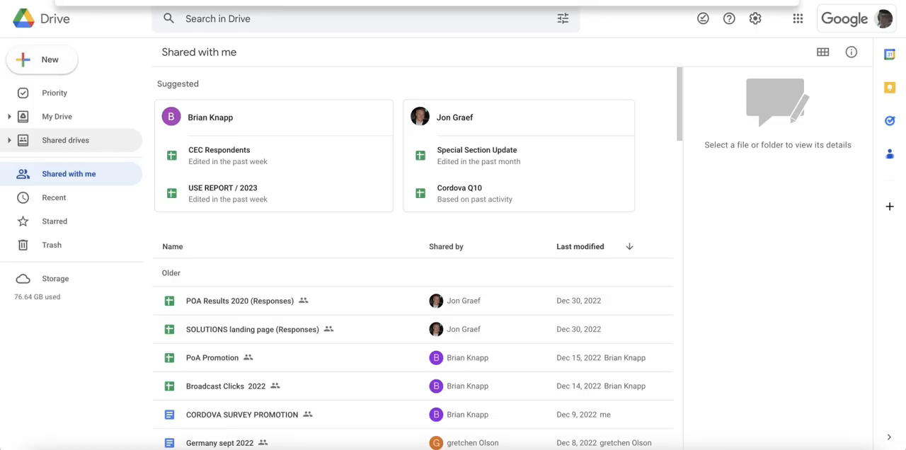
- Type "zillow" in the address bar to show Zillow suggestions
{"action": "type", "text": "zillow"}
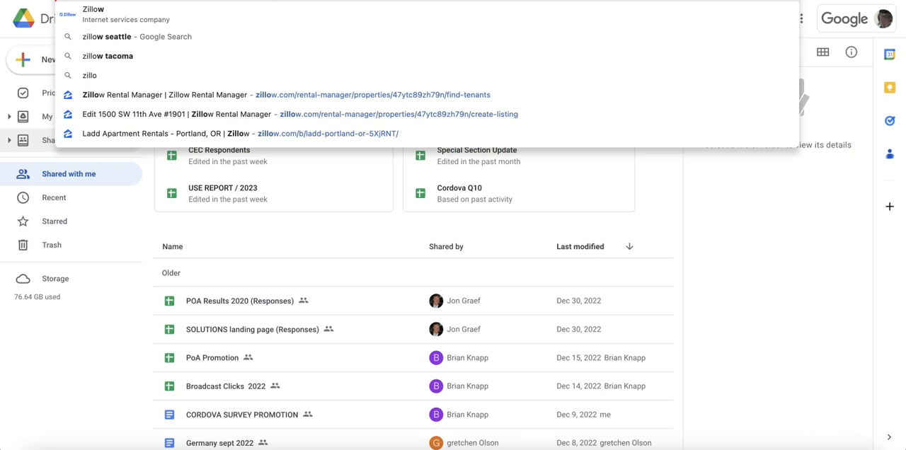
- Load zillow.com from the address bar suggestions
{"action": "left_click", "coordinate": [240, 133]}
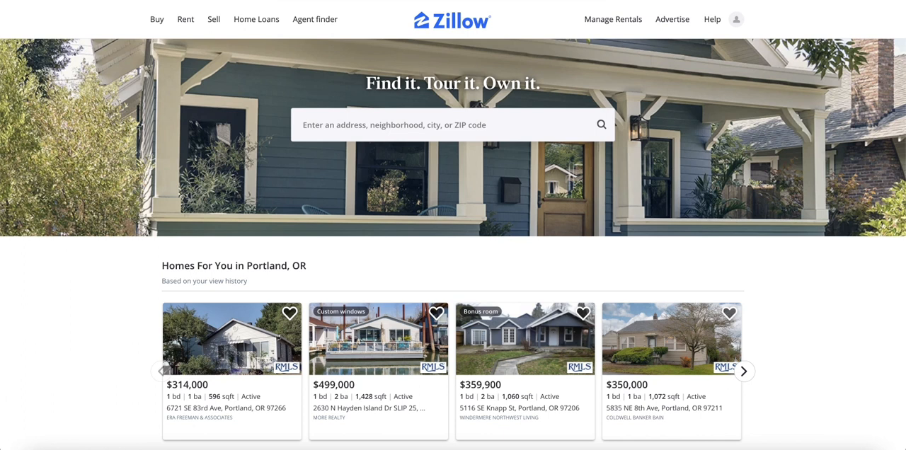
{"action": "left_click", "coordinate": [736, 19]}
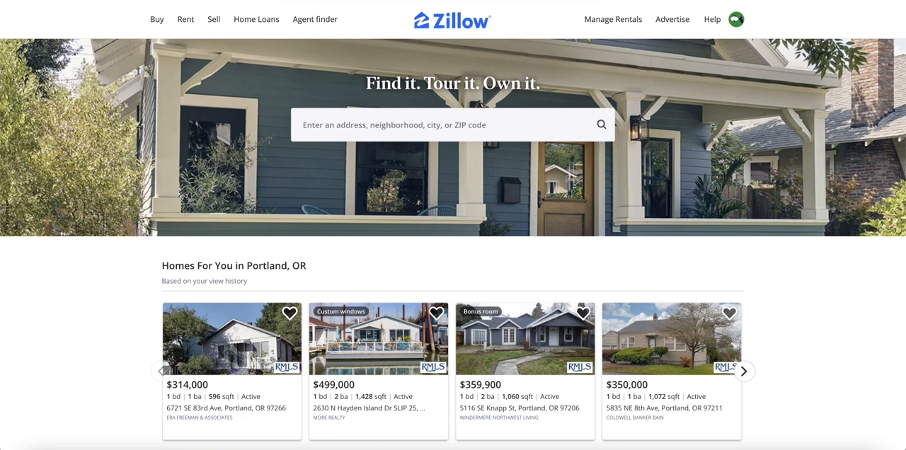
- Go to schwab.com and expand the Log In dropdown form
{"action": "type", "text": "ch"}
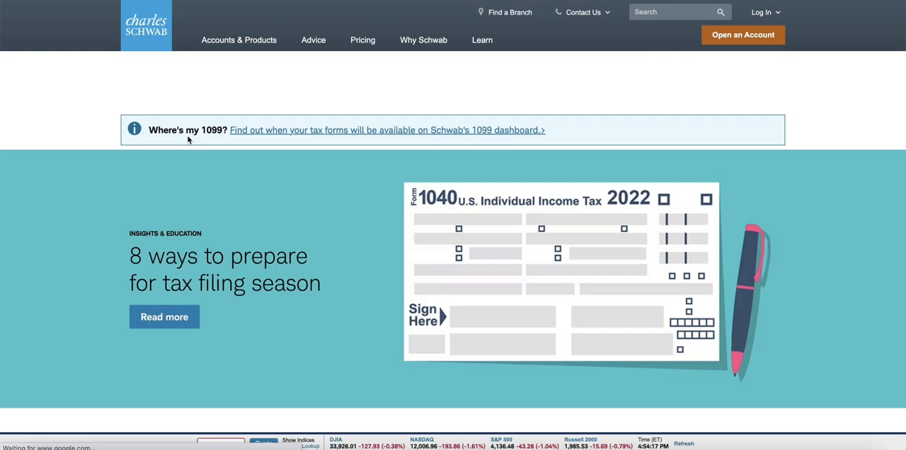
{"action": "left_click", "coordinate": [765, 12]}
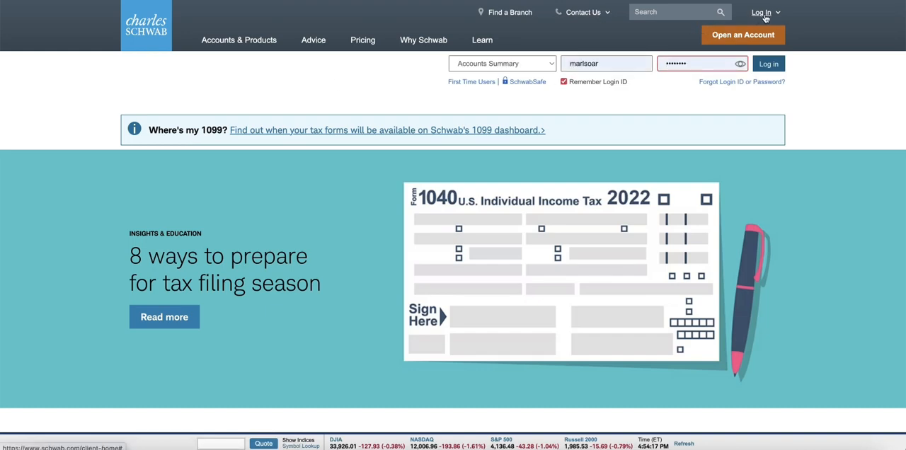
- Open the dedicated Log in to Schwab page with the rainy-window background
{"action": "left_click", "coordinate": [763, 12]}
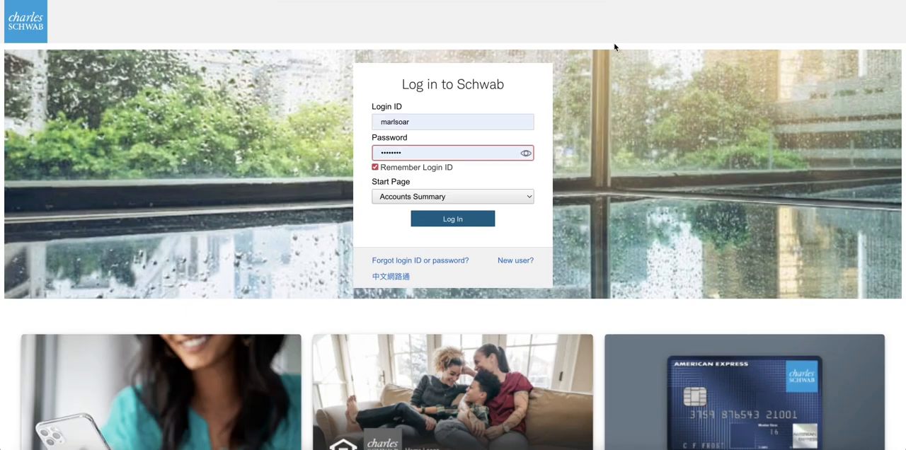
{"action": "mouse_move", "coordinate": [609, 117]}
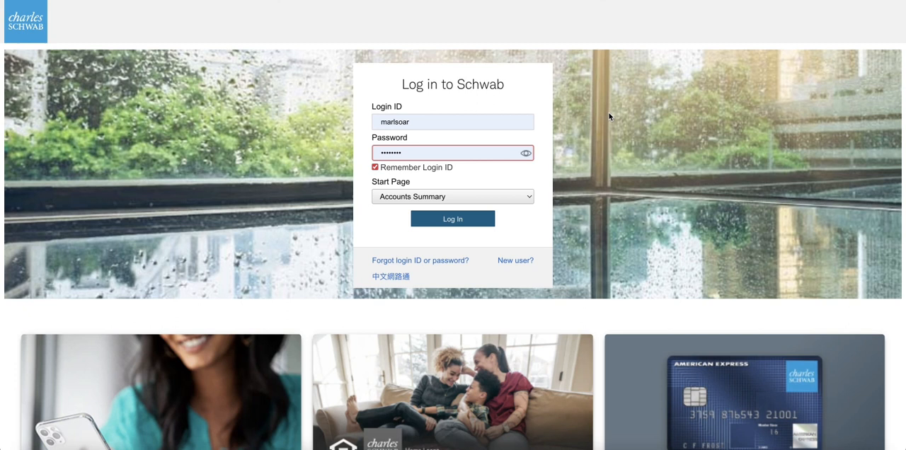
{"action": "mouse_move", "coordinate": [588, 165]}
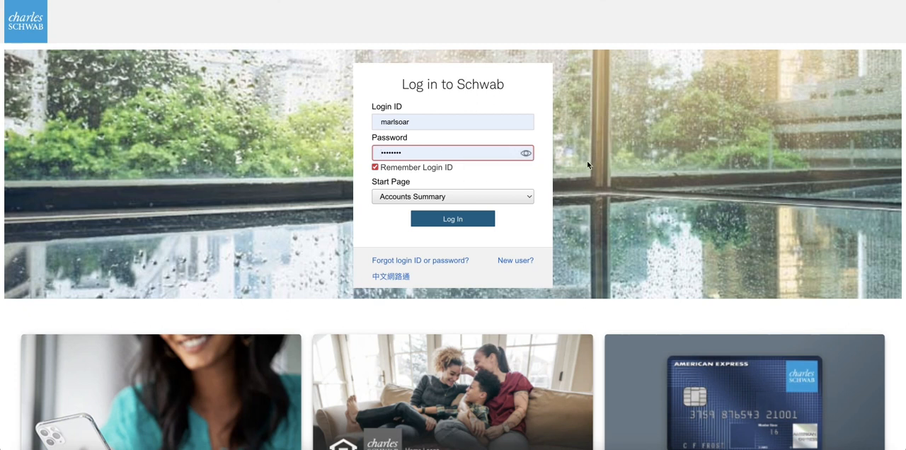
{"action": "mouse_move", "coordinate": [903, 203]}
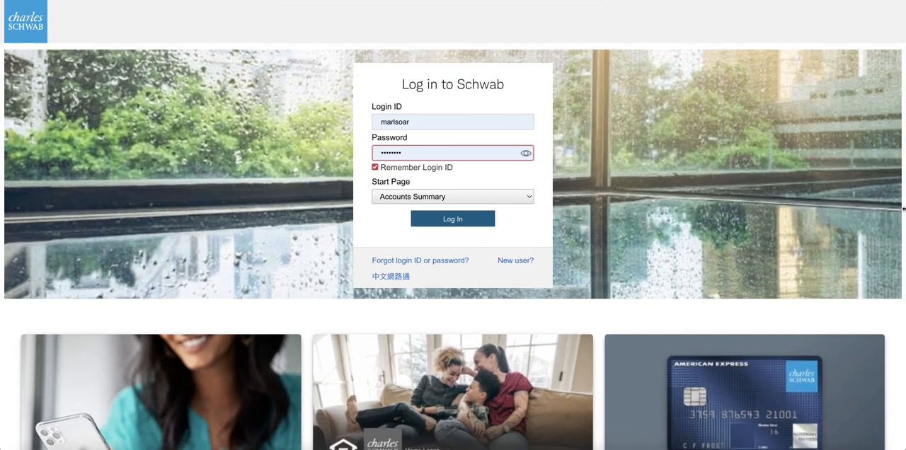
{"action": "mouse_move", "coordinate": [728, 193]}
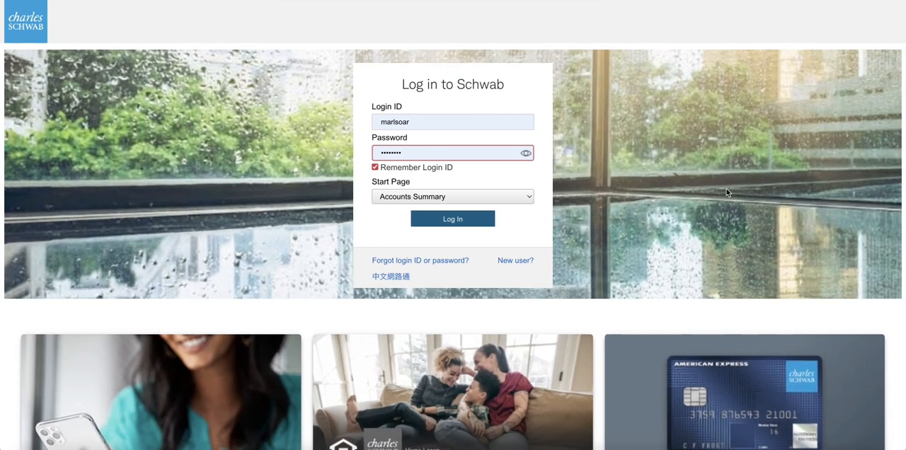